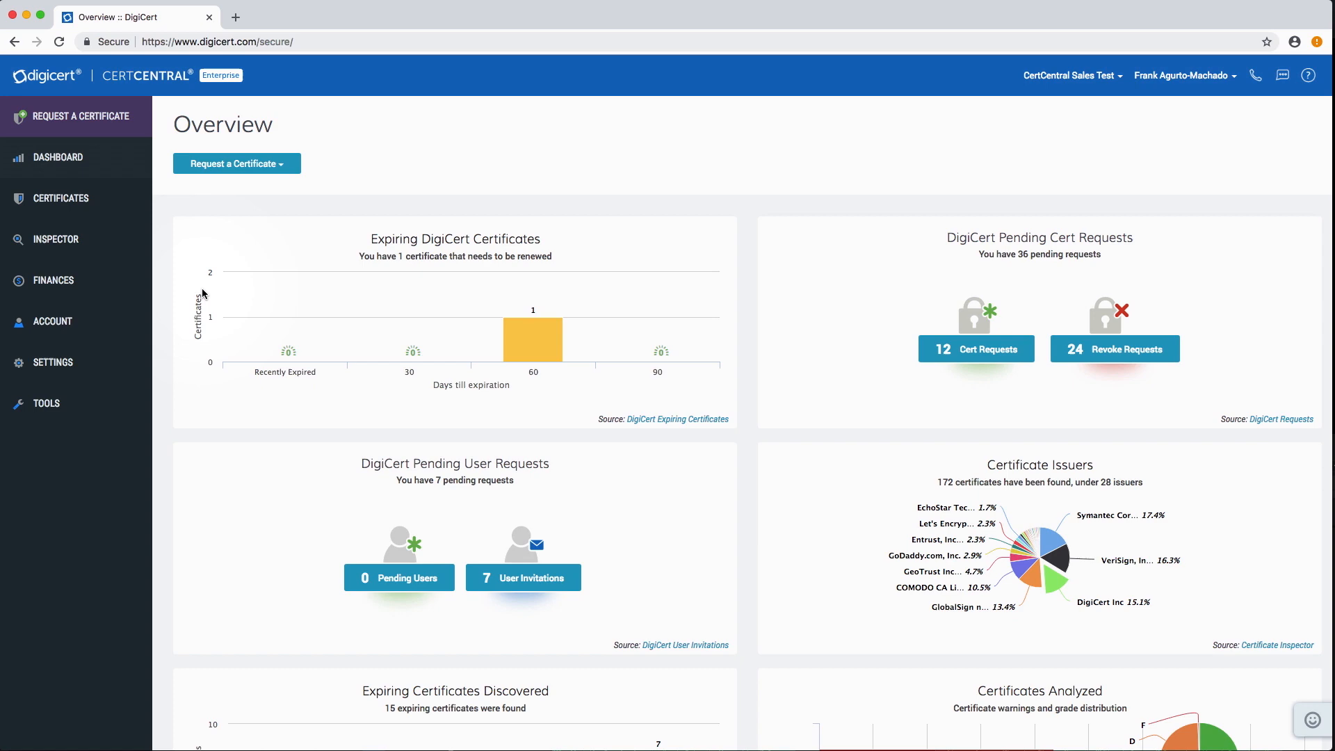
# Step: Reach a blank Add User form from Account > Users and focus the First Name field
pyautogui.click(53, 321)
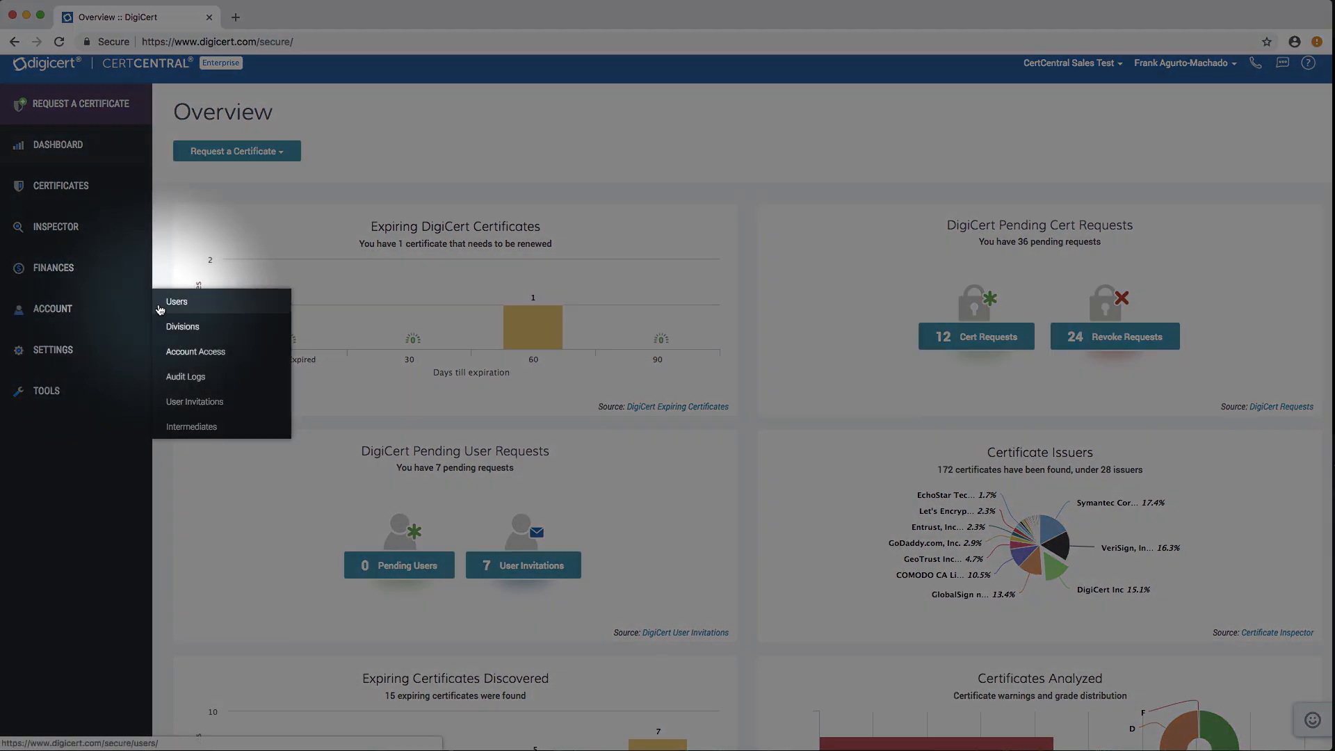
pyautogui.click(177, 302)
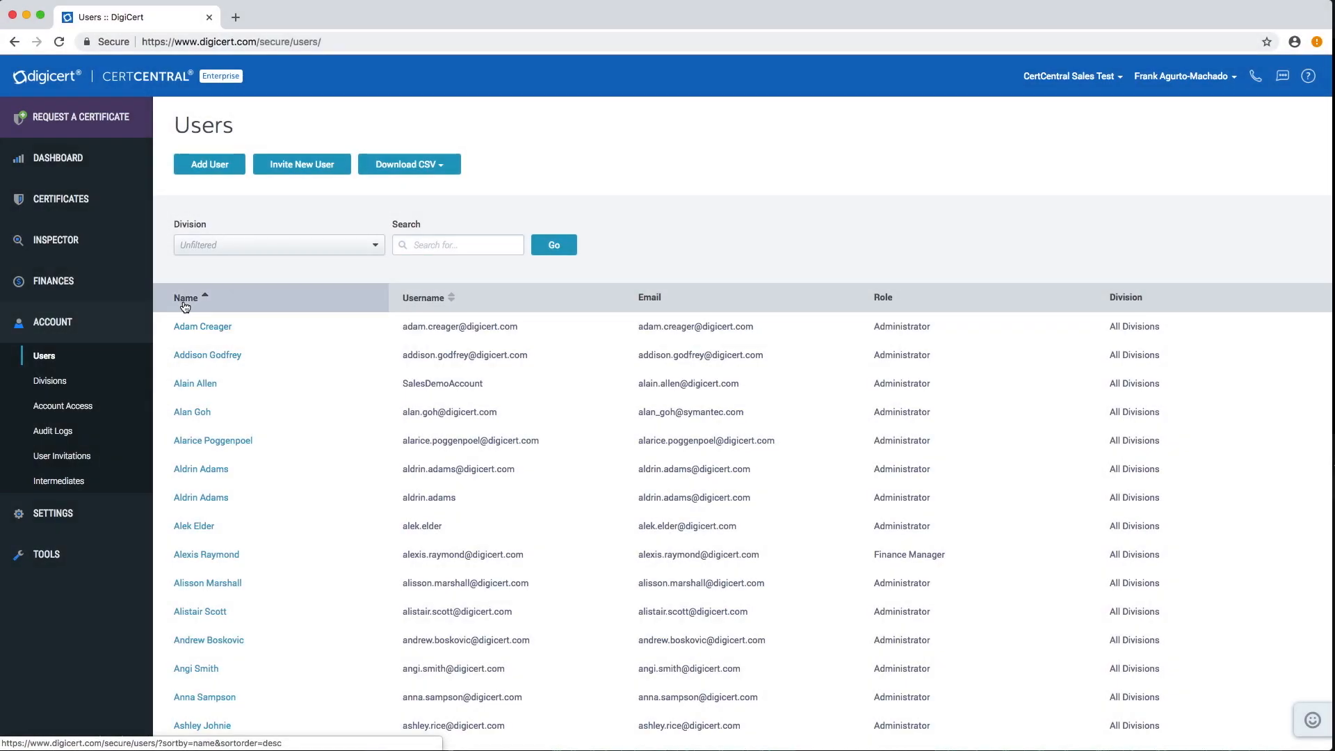
pyautogui.click(209, 164)
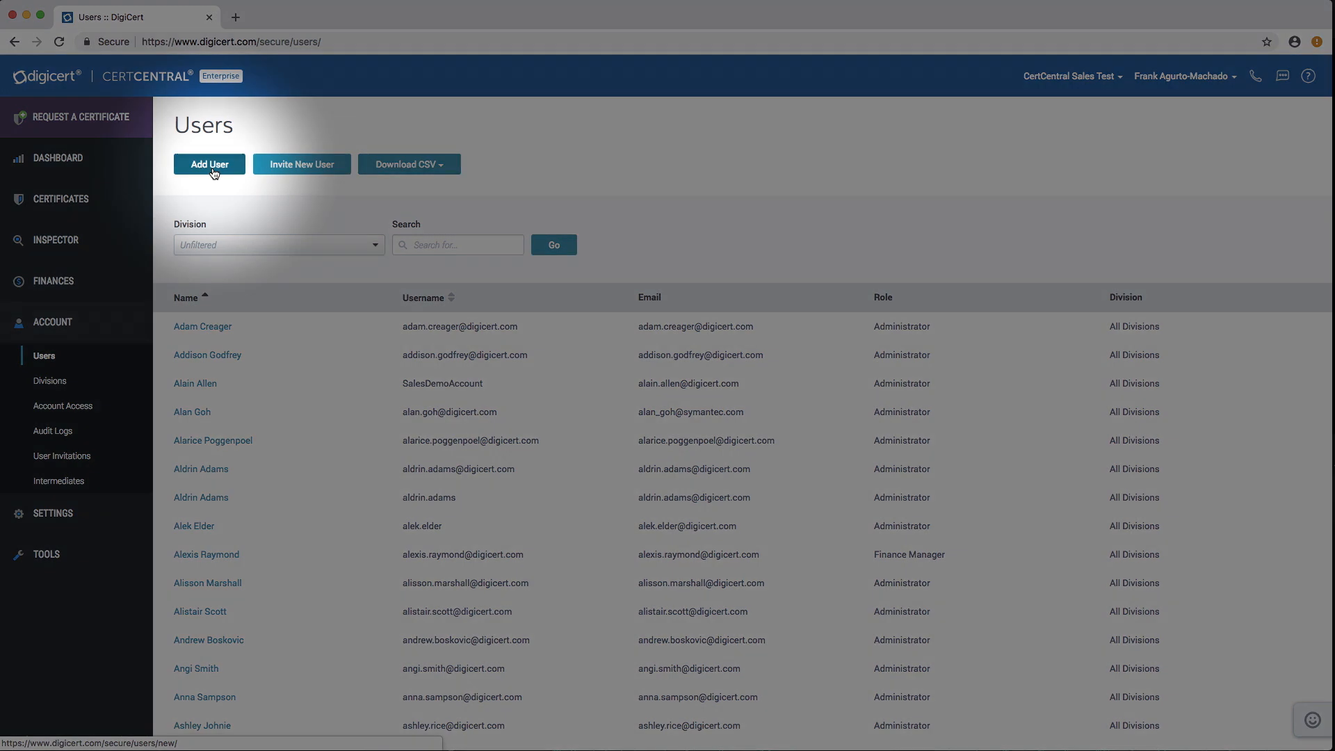
pyautogui.click(209, 164)
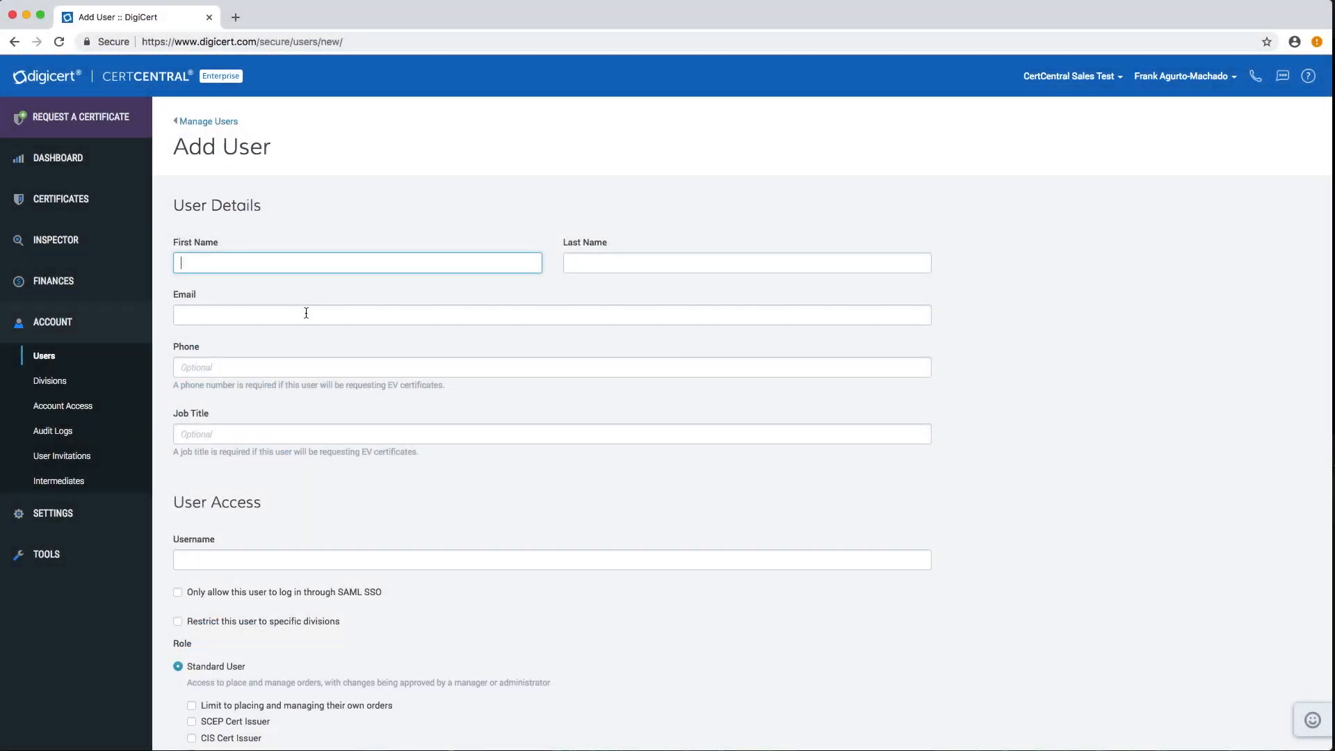
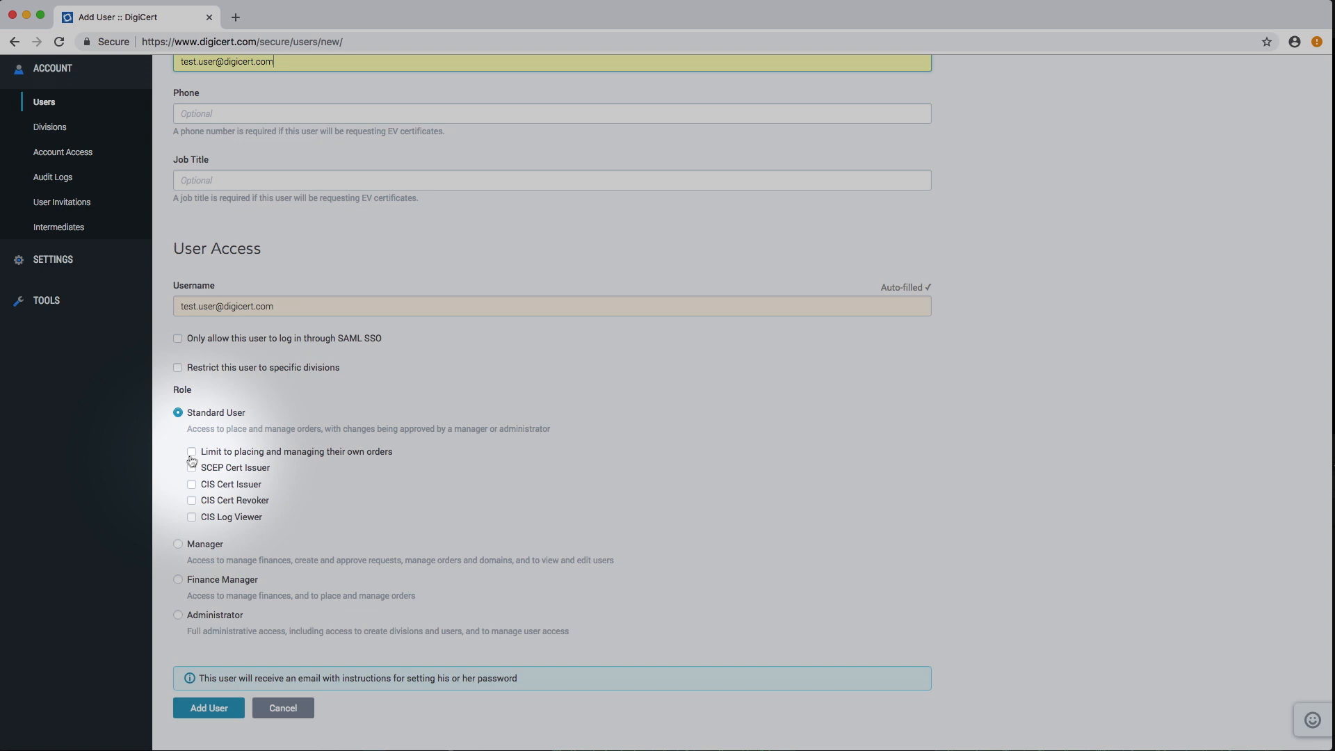
pyautogui.click(192, 451)
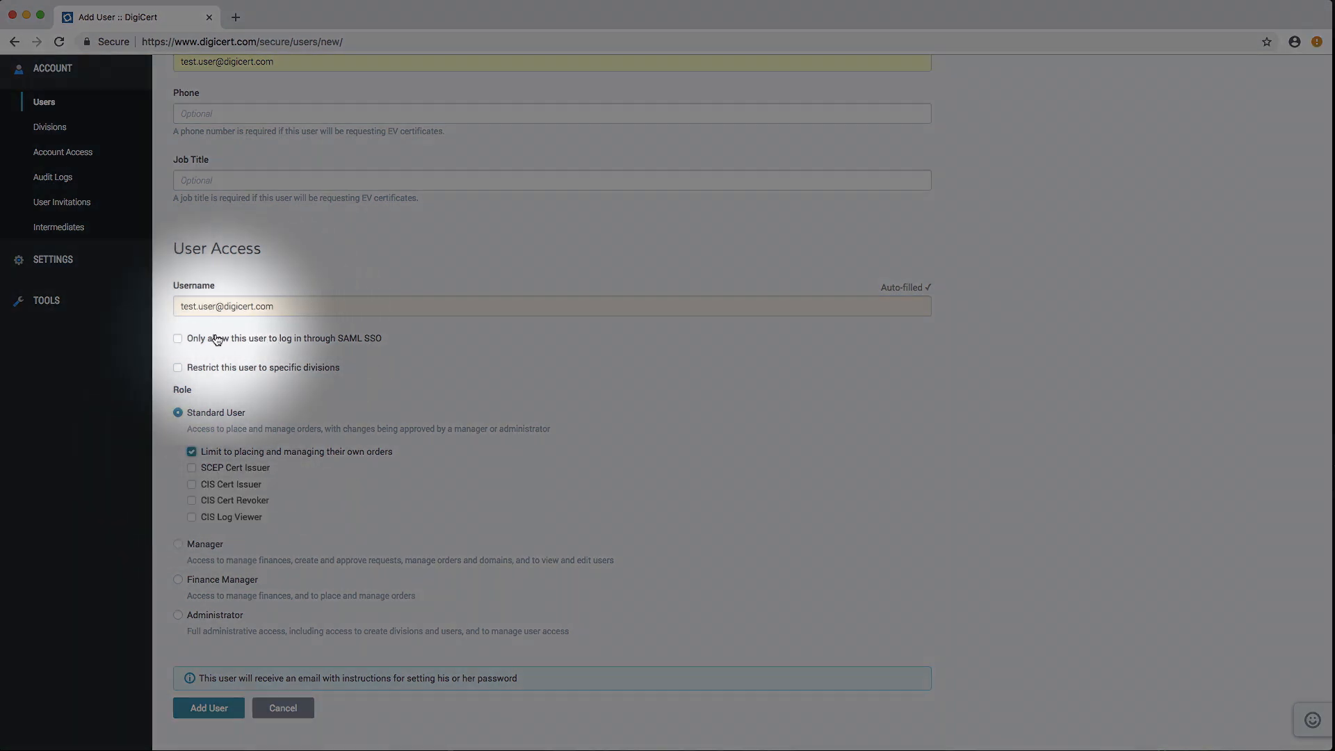
pyautogui.moveTo(379, 341)
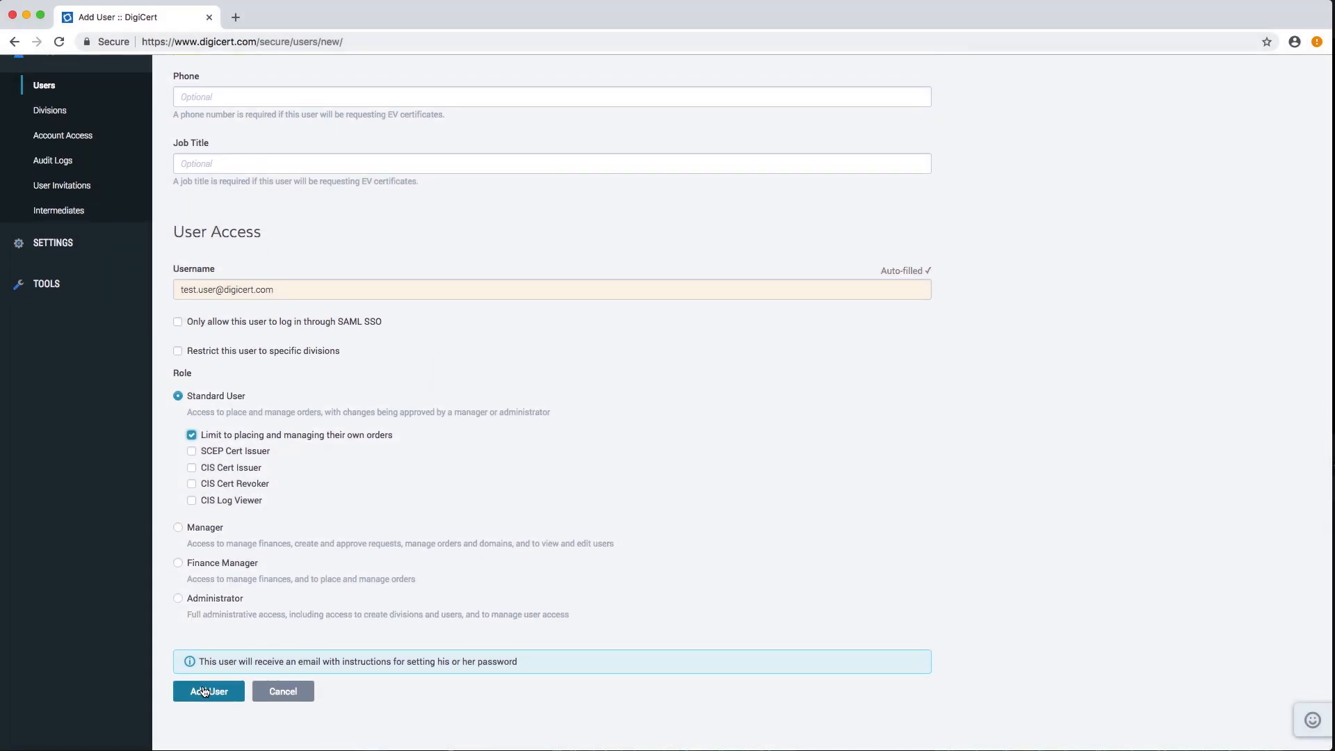
# Step: Save the new user so the Users list confirms 'test user' was added
pyautogui.click(208, 692)
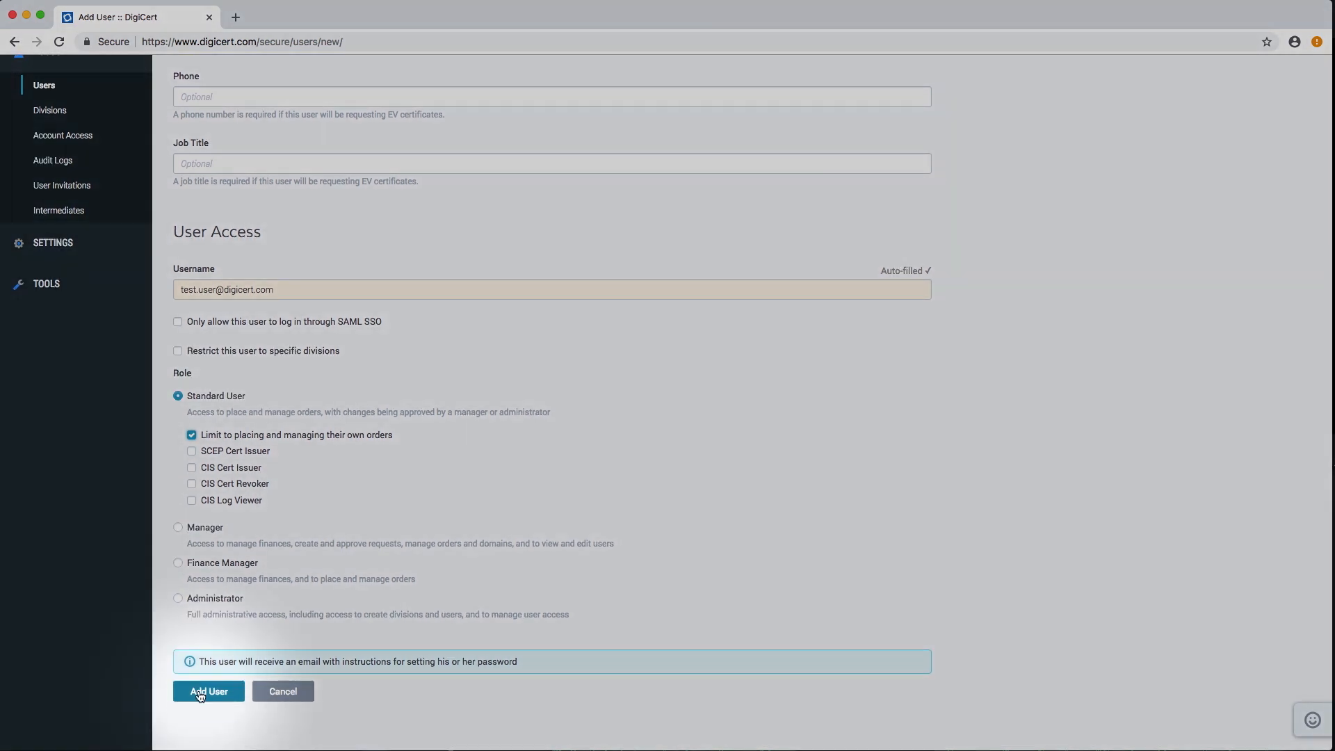
pyautogui.click(208, 691)
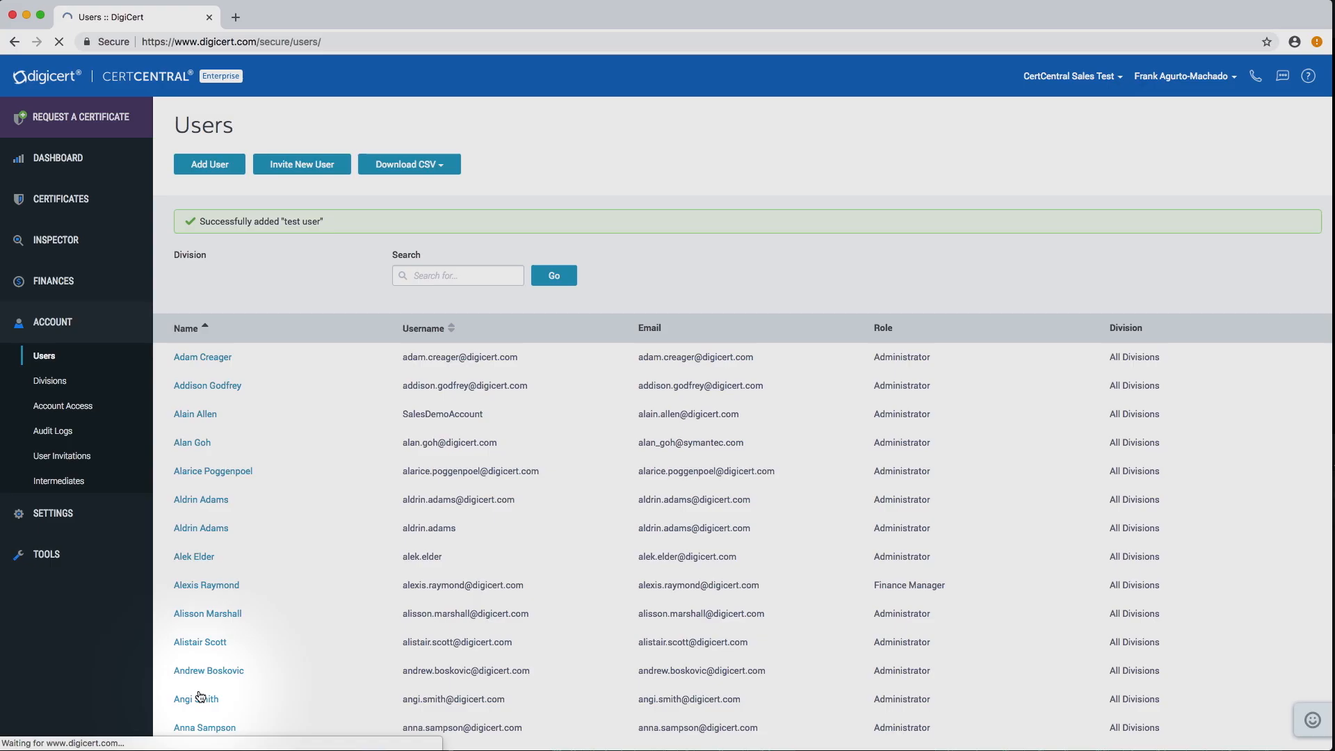